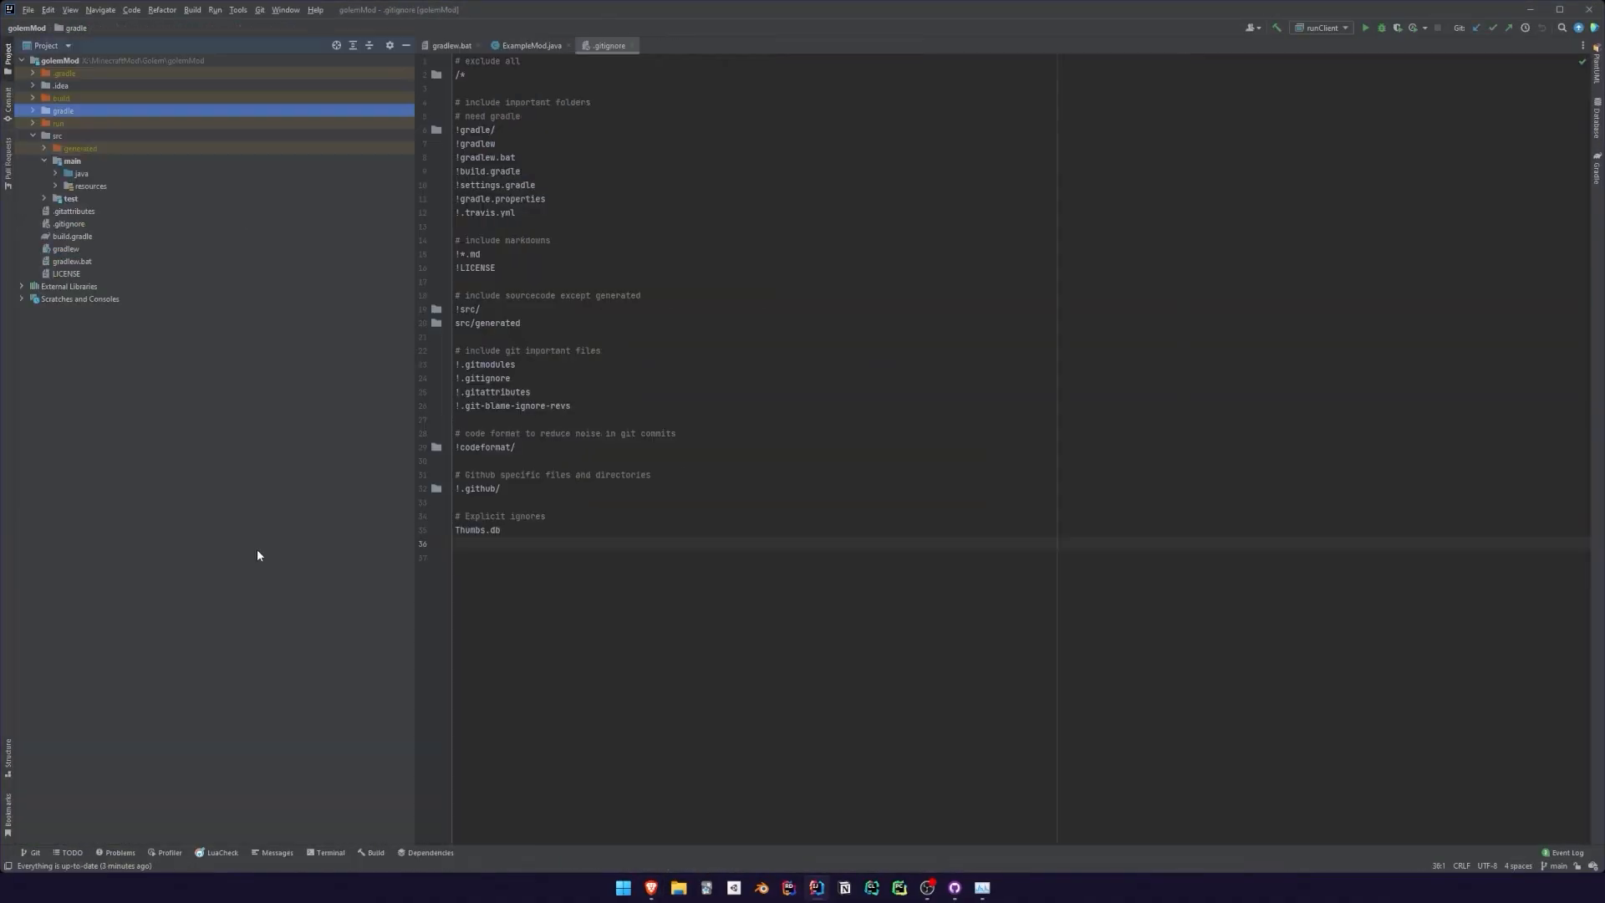
# - Finish the ObsidianGolemModel refactoring preview and open the iron_golem texture in GIMP for obsidian painting
pyautogui.click(1319, 28)
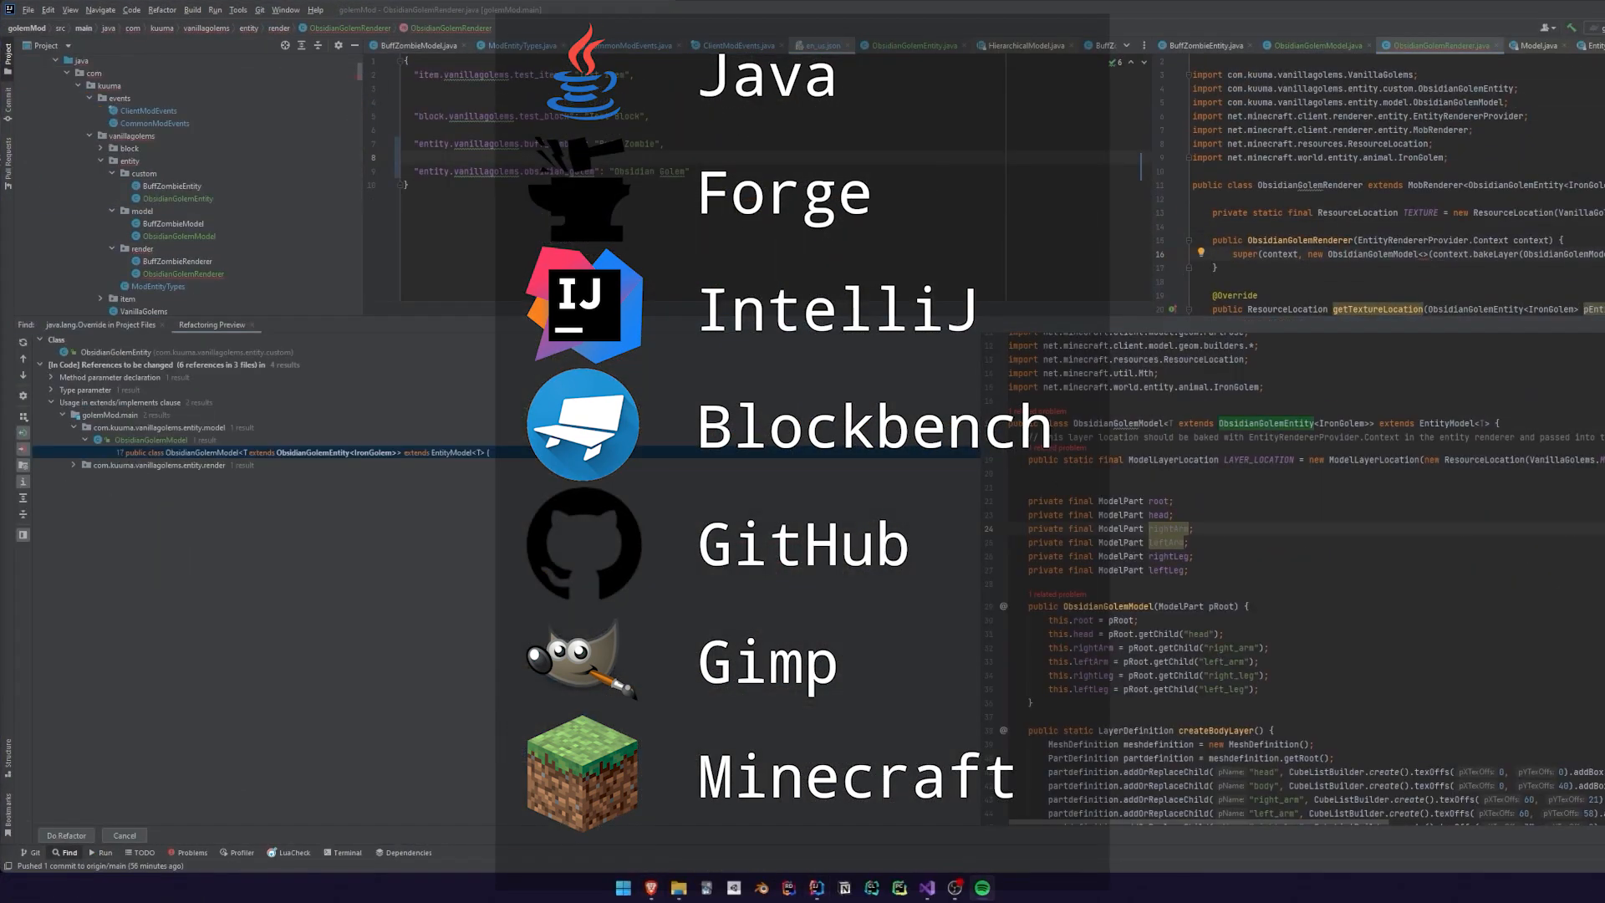
pyautogui.click(650, 887)
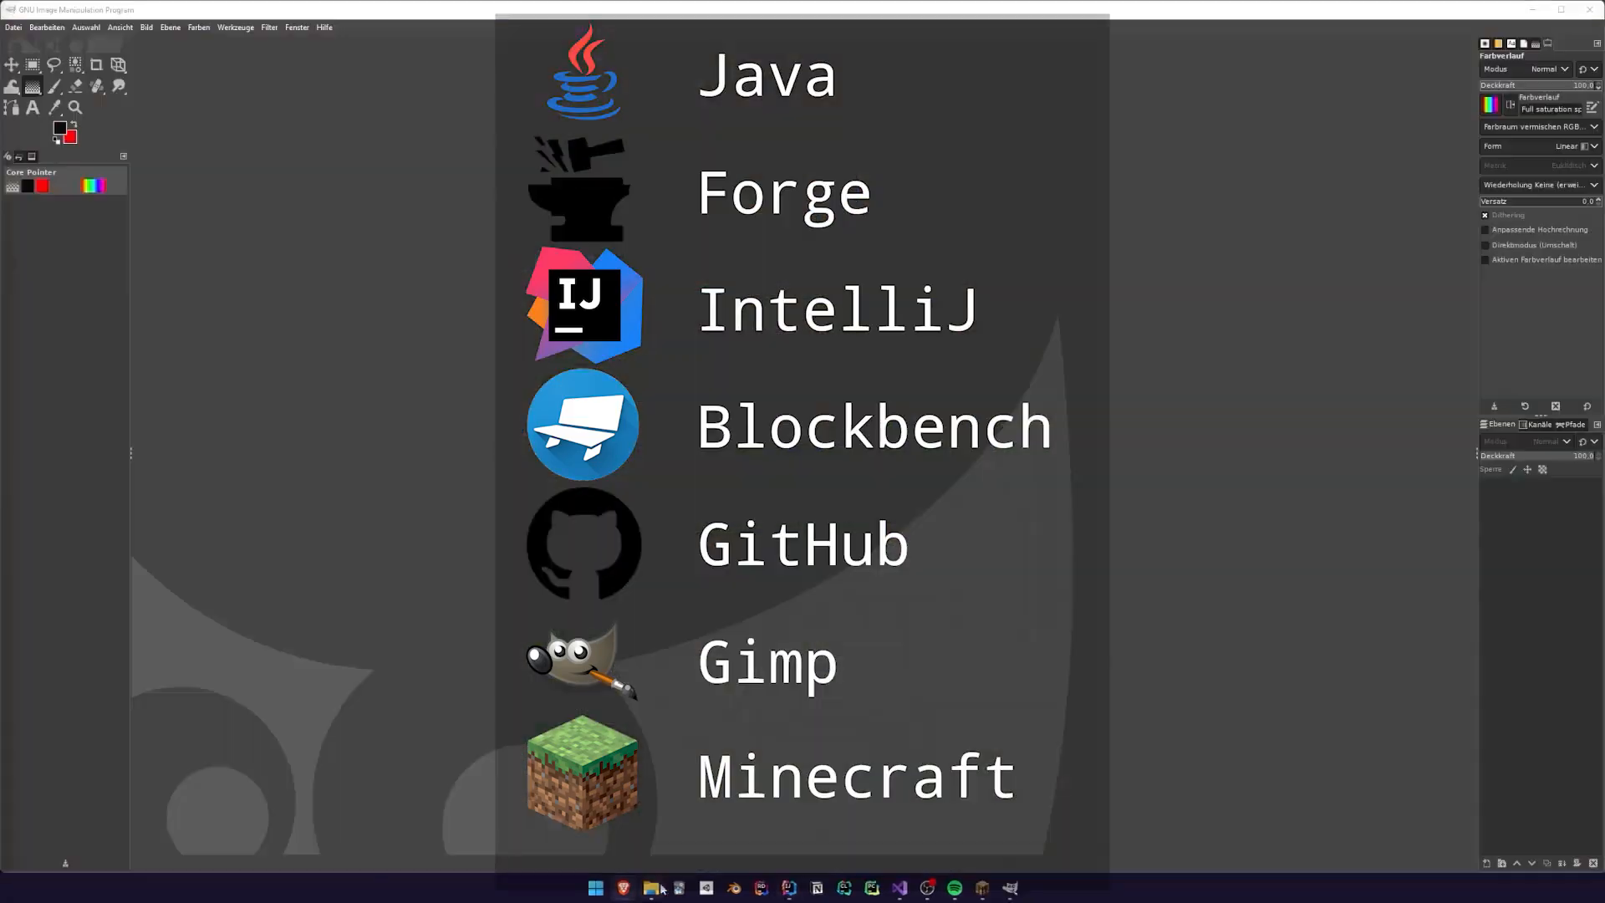
pyautogui.click(650, 887)
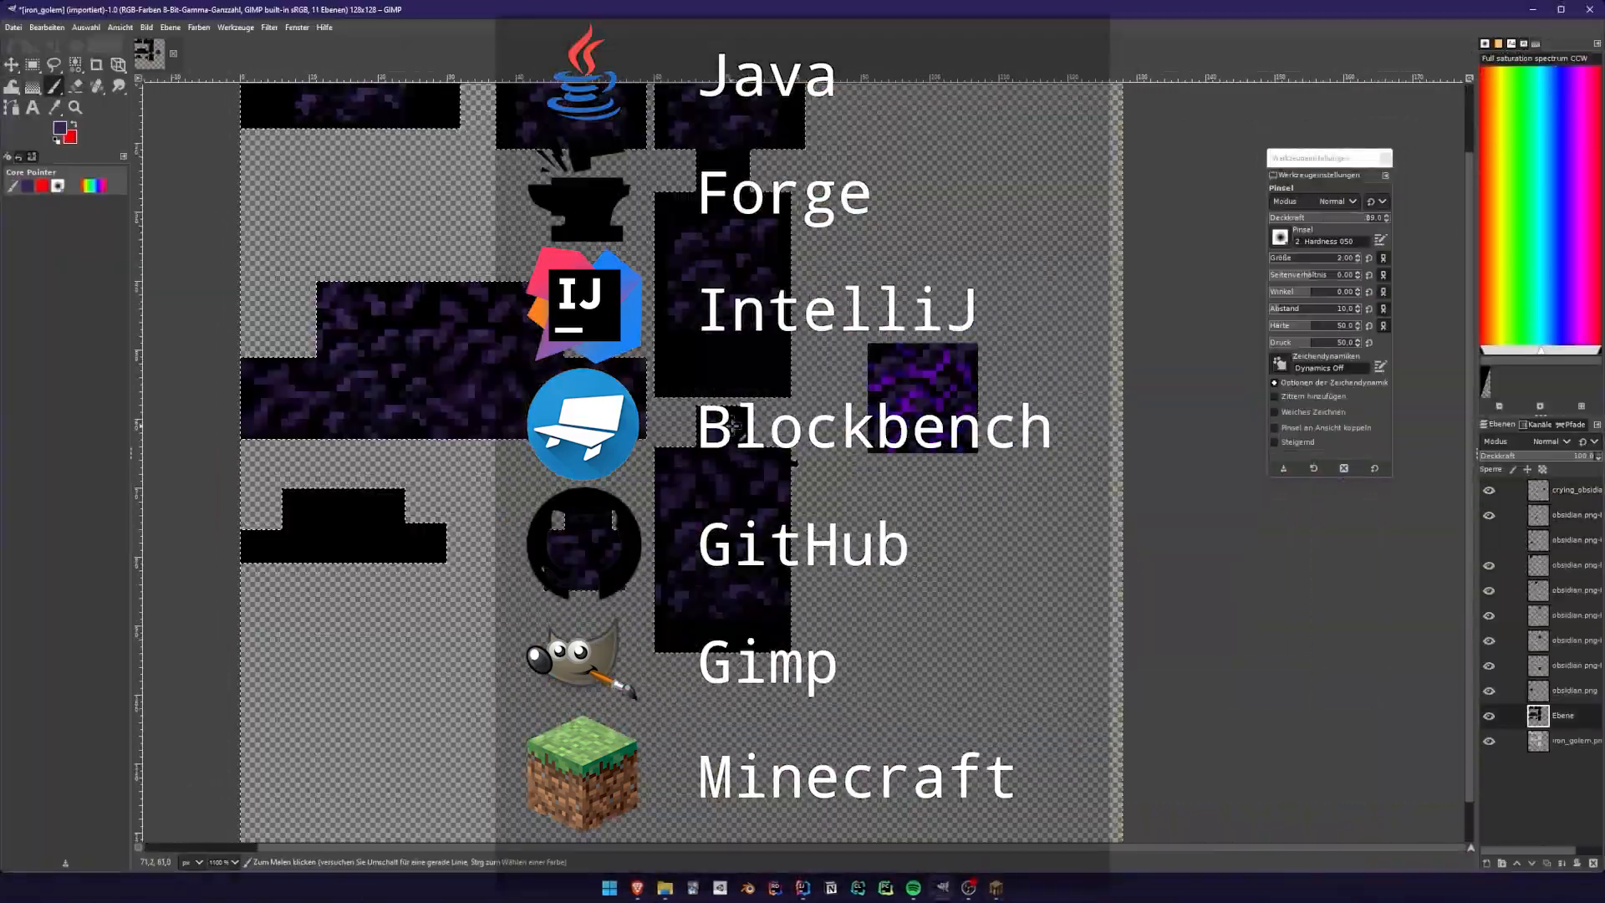